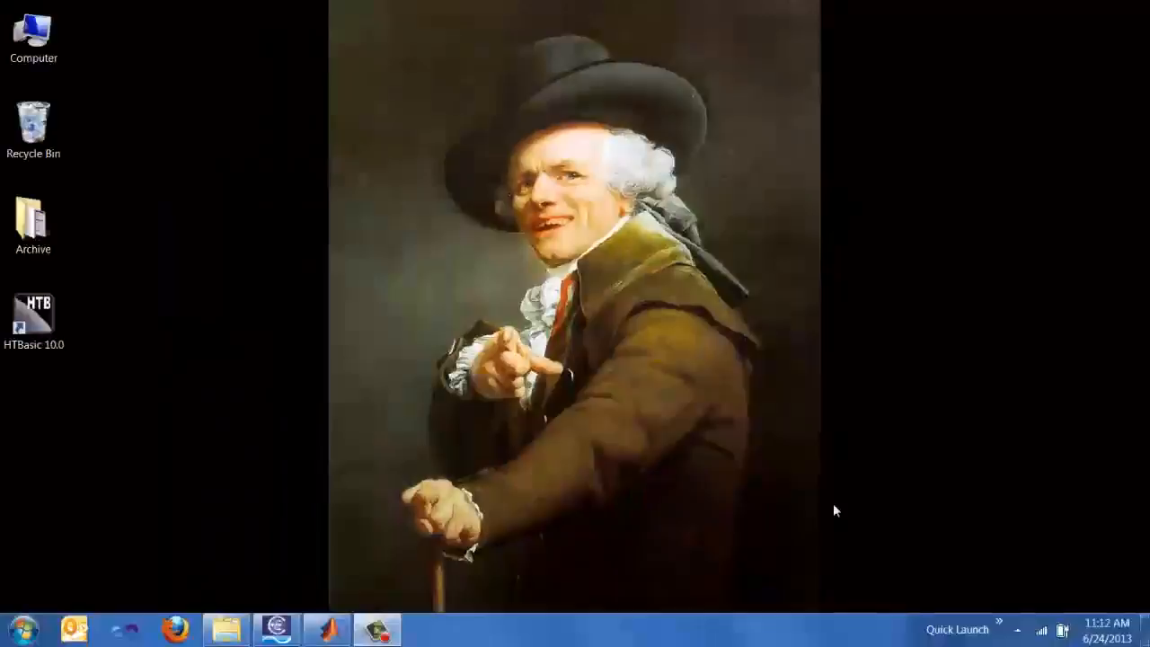
# Start MATLAB R2012b from the taskbar so ver can list its version and toolboxes
pyautogui.click(327, 629)
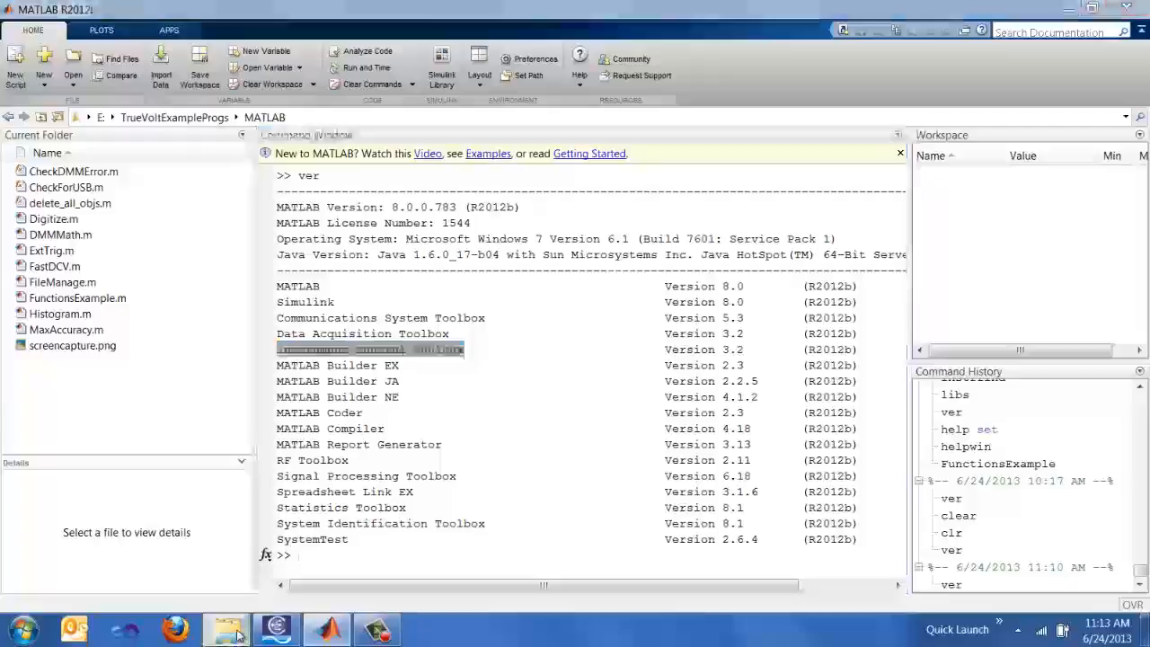
pyautogui.click(227, 629)
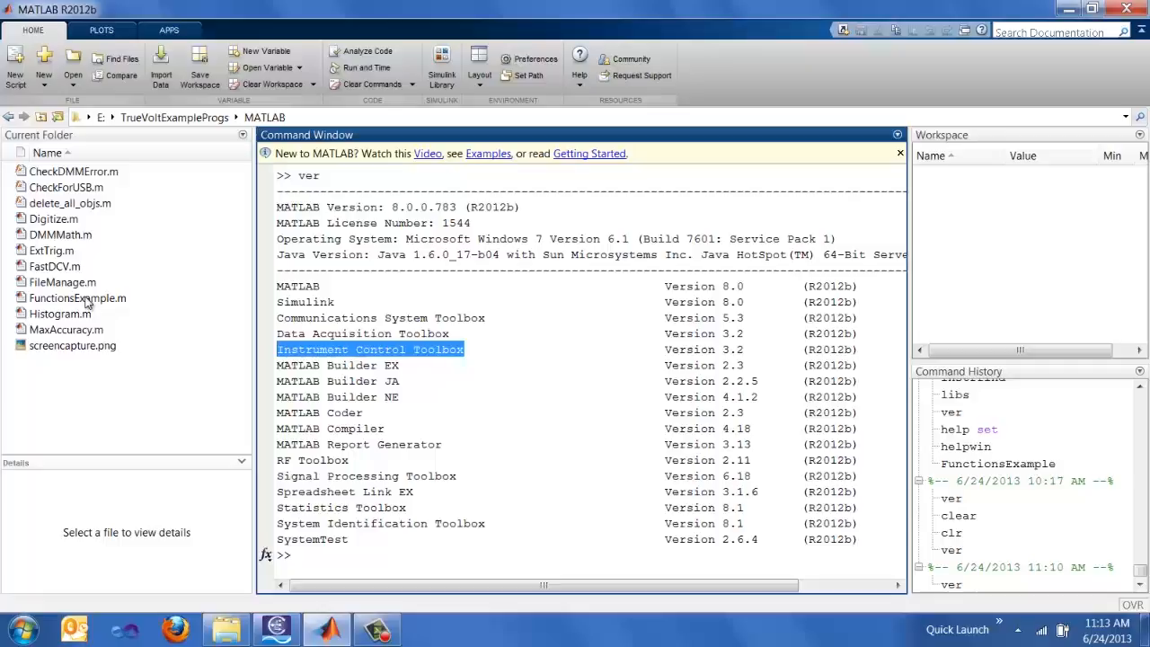
pyautogui.click(77, 298)
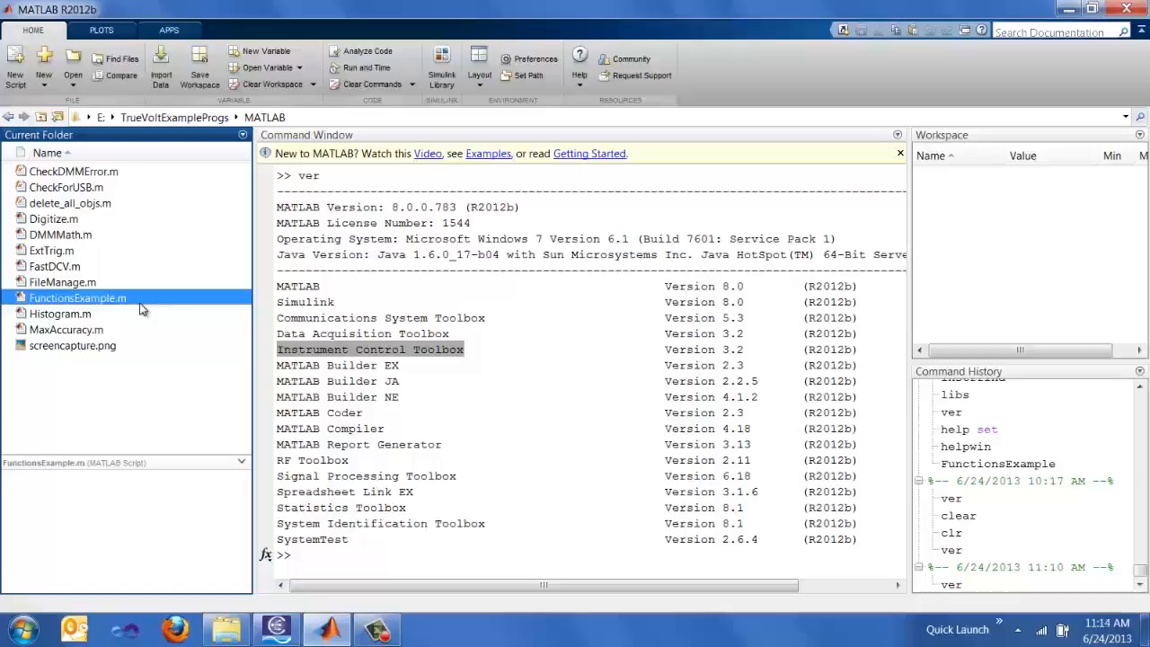
# Open FunctionsExample.m from the Current Folder into the Editor
pyautogui.doubleClick(78, 298)
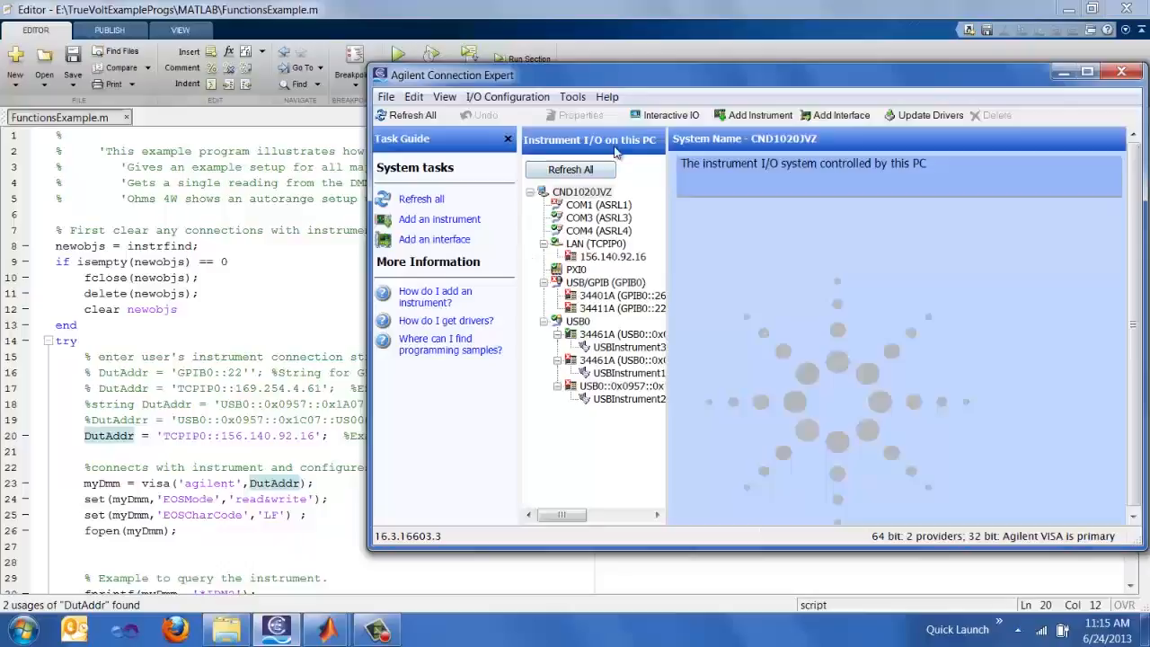
# Look up the 34461A's USB0 instrument address in Connection Expert for DutAddr
pyautogui.click(625, 346)
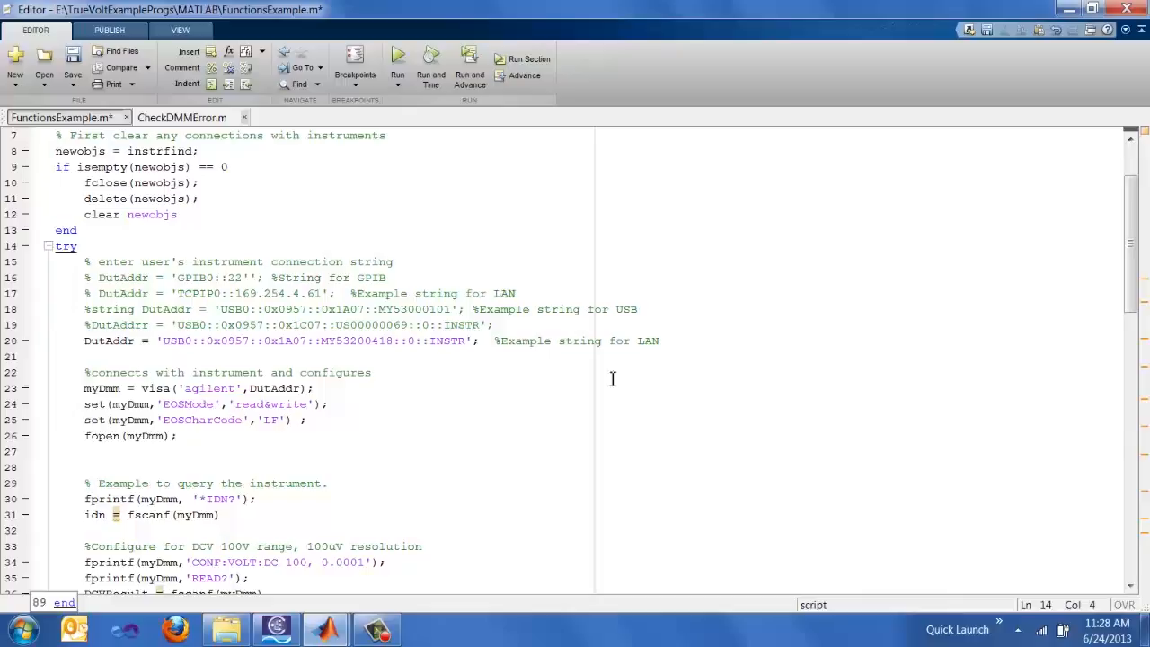
pyautogui.scroll(-3)
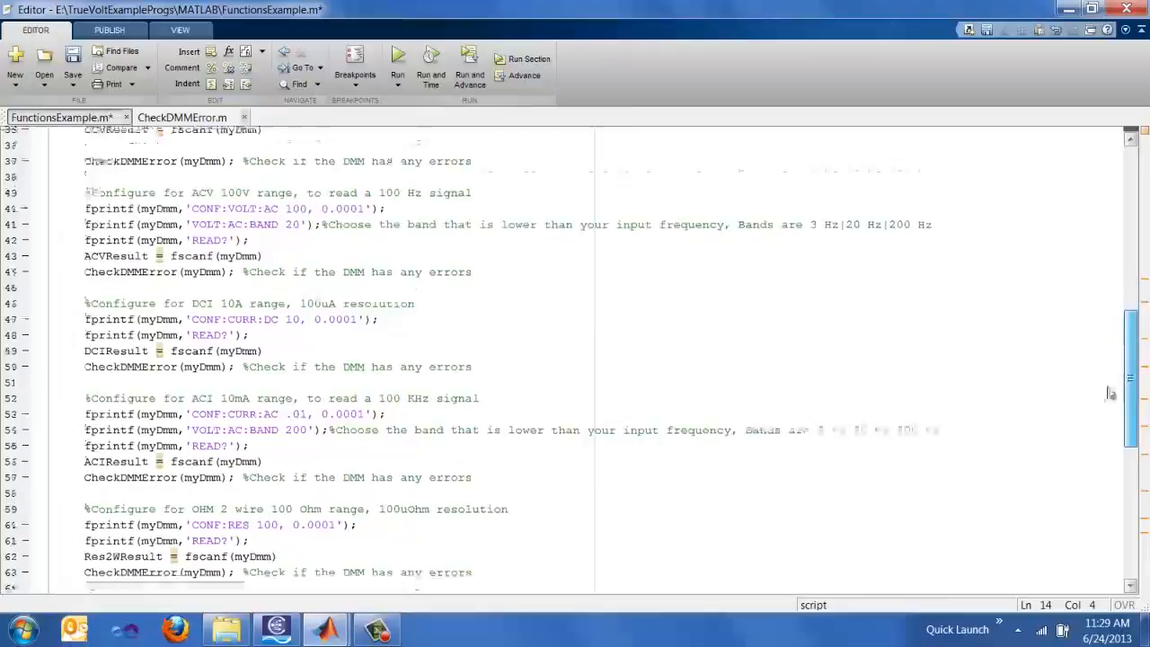
pyautogui.scroll(-3)
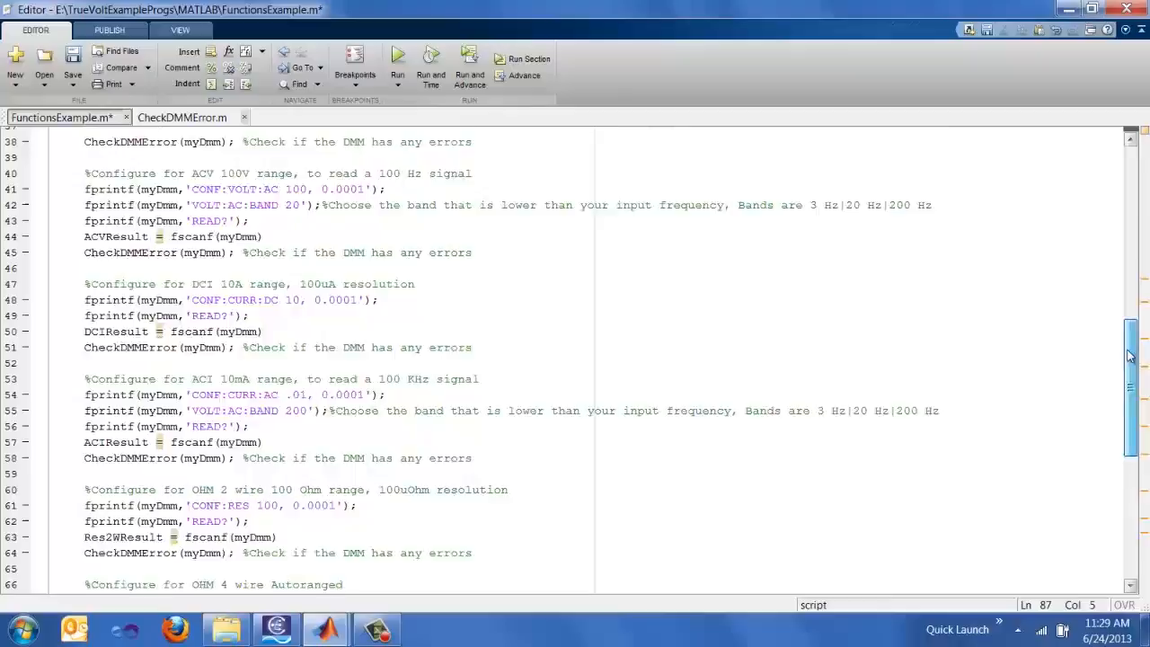
pyautogui.scroll(3)
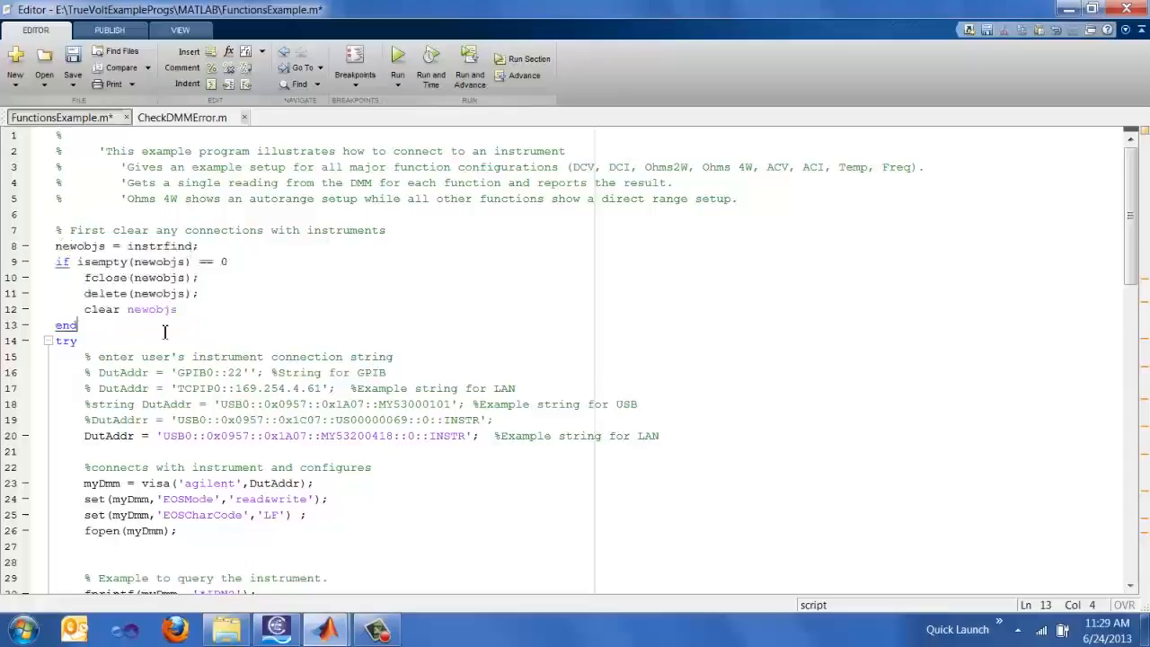
pyautogui.scroll(-3)
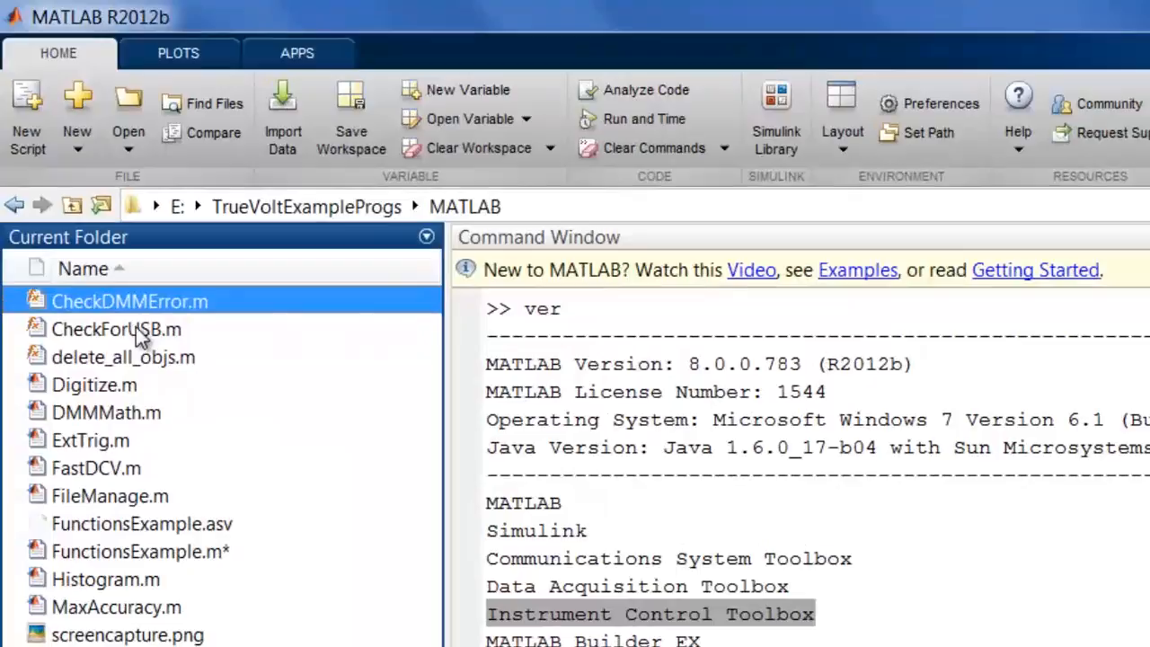
pyautogui.moveTo(176, 301)
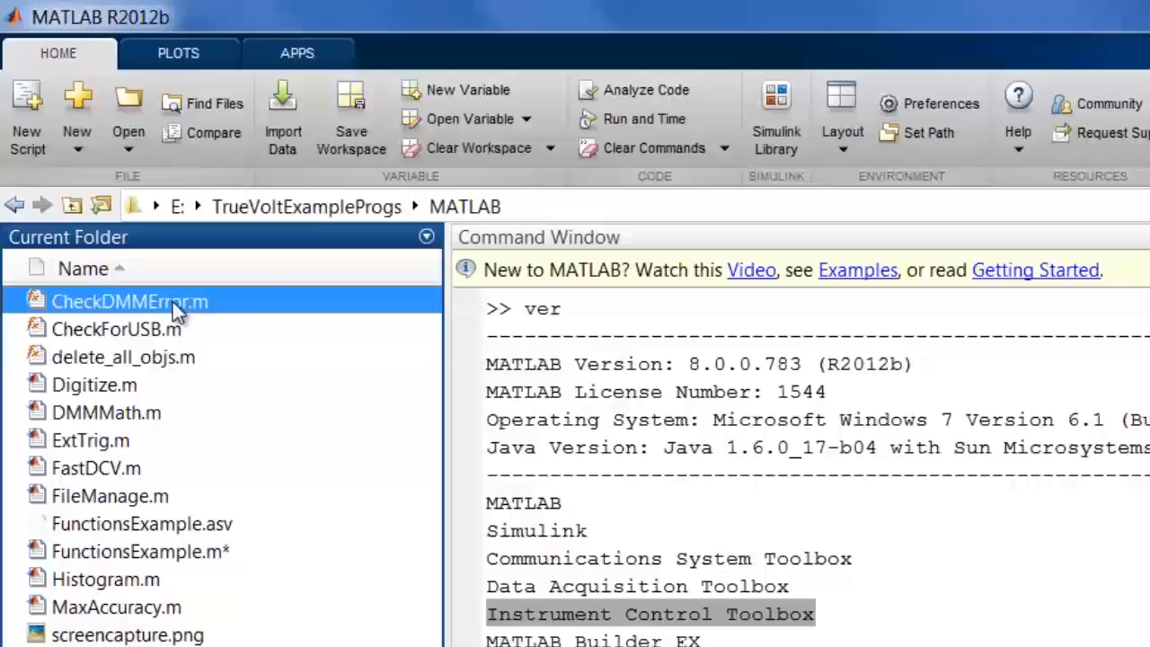
# Open CheckDMMError.m and review its loop reading replies until 'No error'
pyautogui.doubleClick(130, 302)
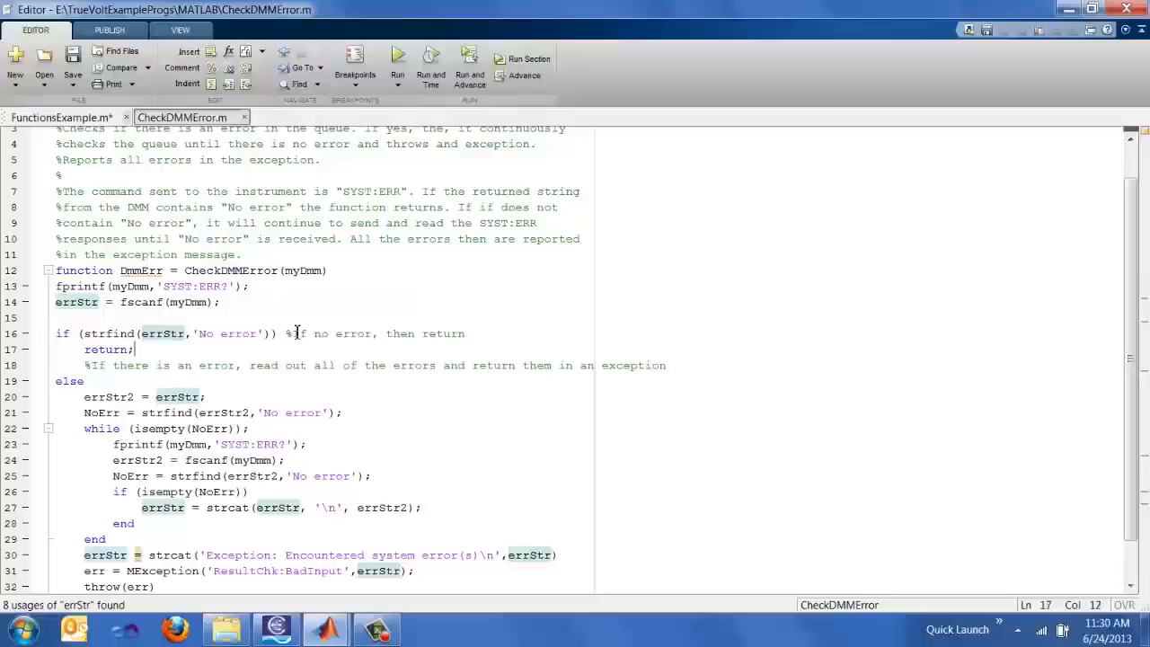
pyautogui.click(172, 460)
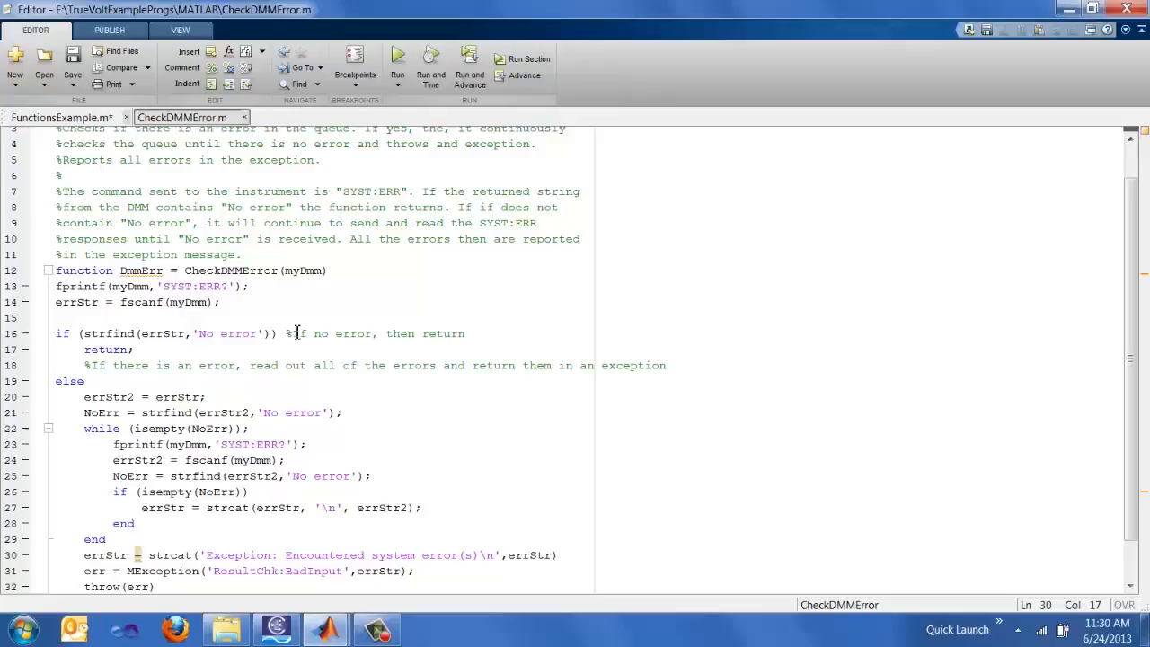
pyautogui.doubleClick(237, 332)
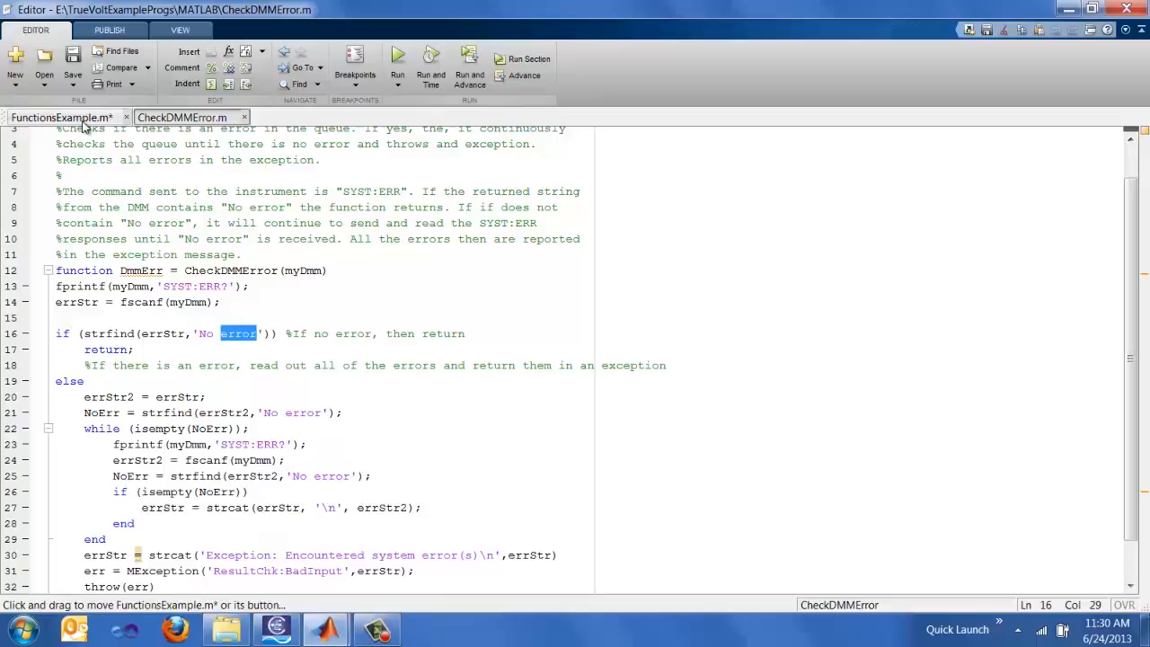
# Return to the FunctionsExample.m script in the Editor from CheckDMMError
pyautogui.click(63, 117)
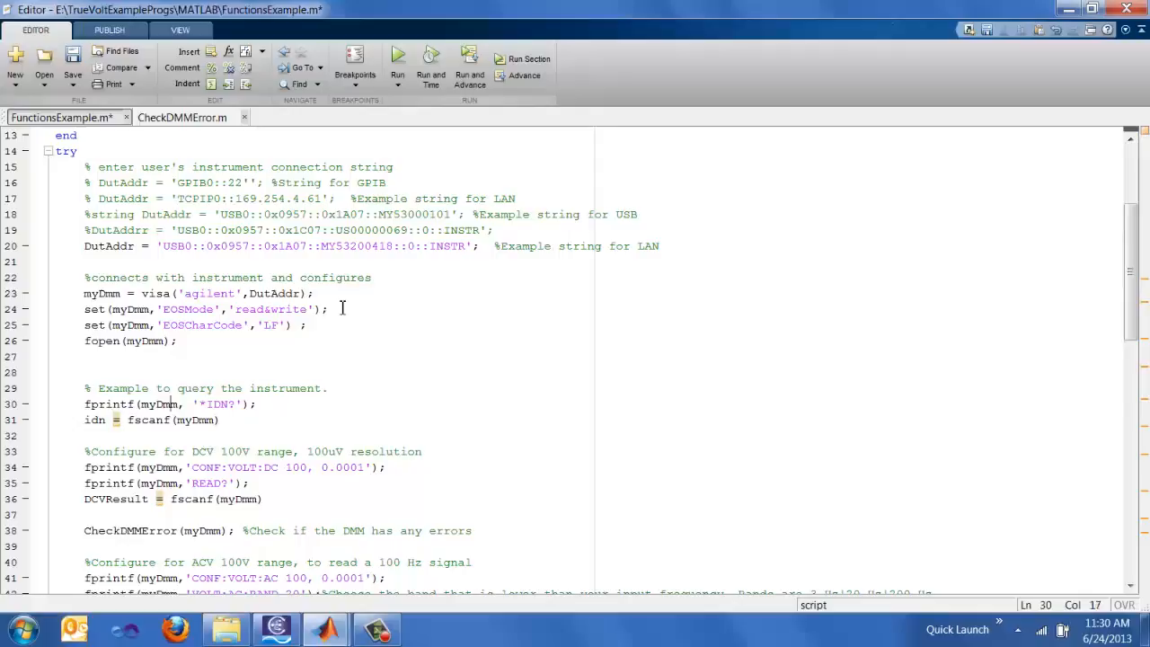
pyautogui.click(219, 420)
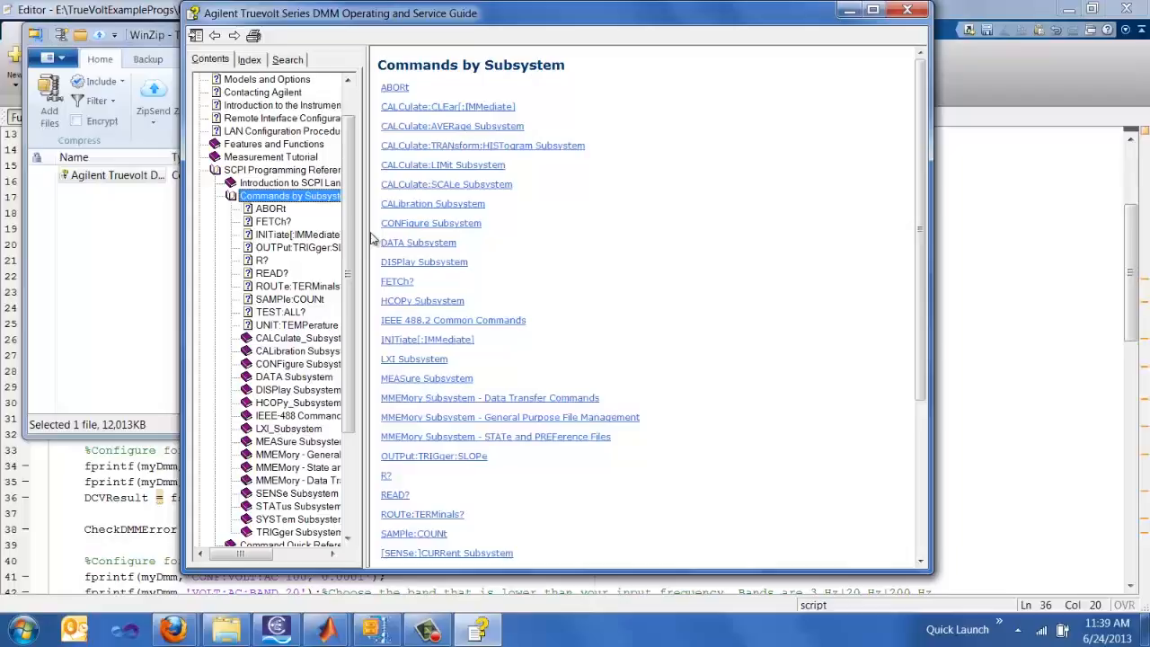
# Return to FunctionsExample.m to review its ACV 100 V section and VOLT:AC:BAND 20 command
pyautogui.click(432, 223)
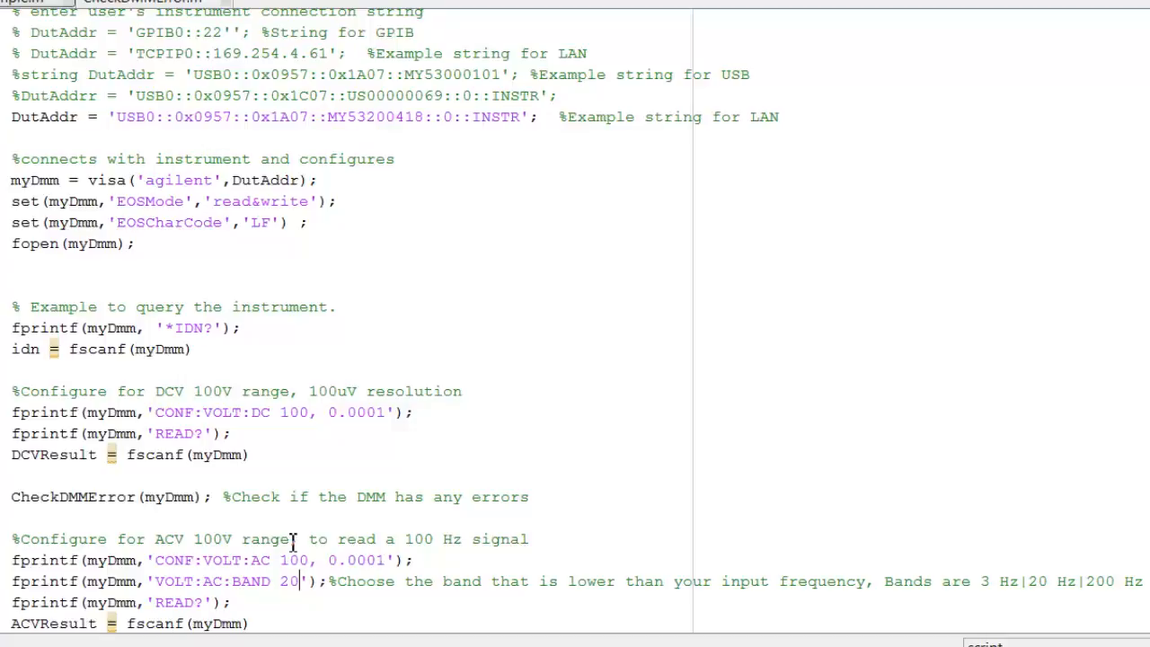
pyautogui.scroll(-3)
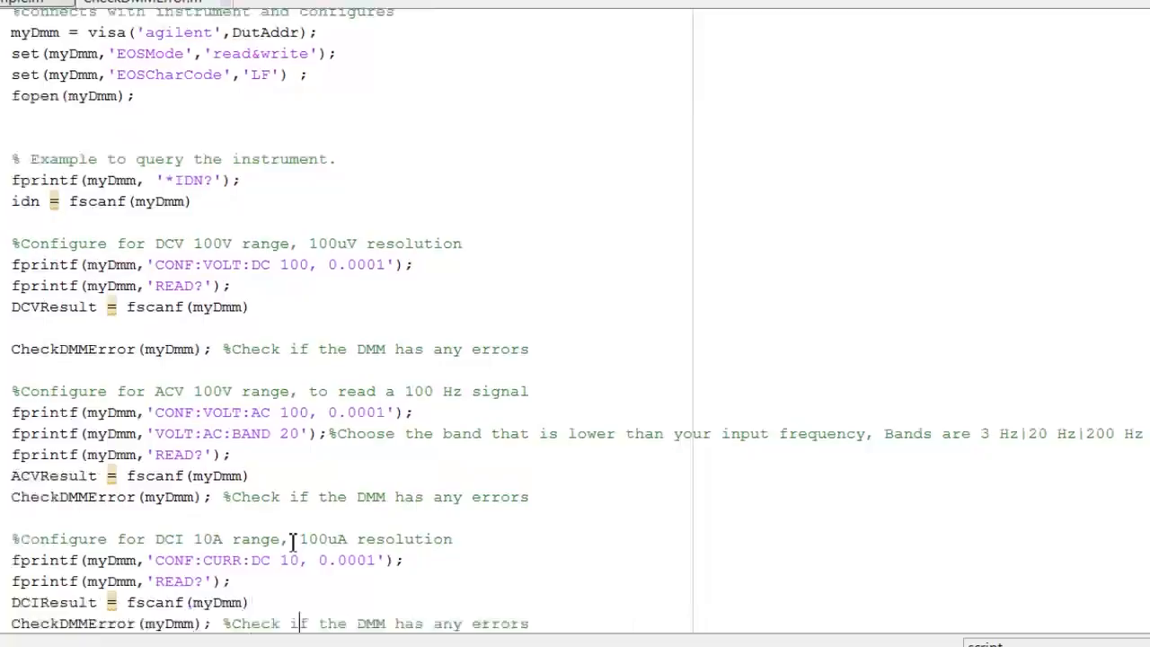
pyautogui.scroll(-3)
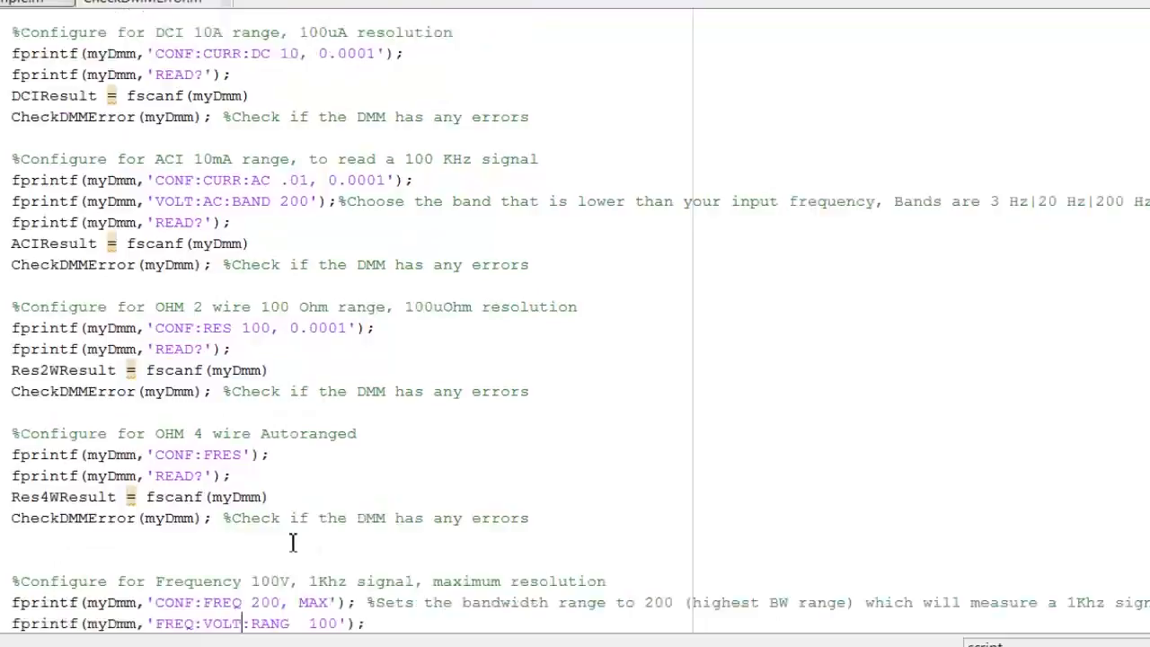
pyautogui.scroll(-3)
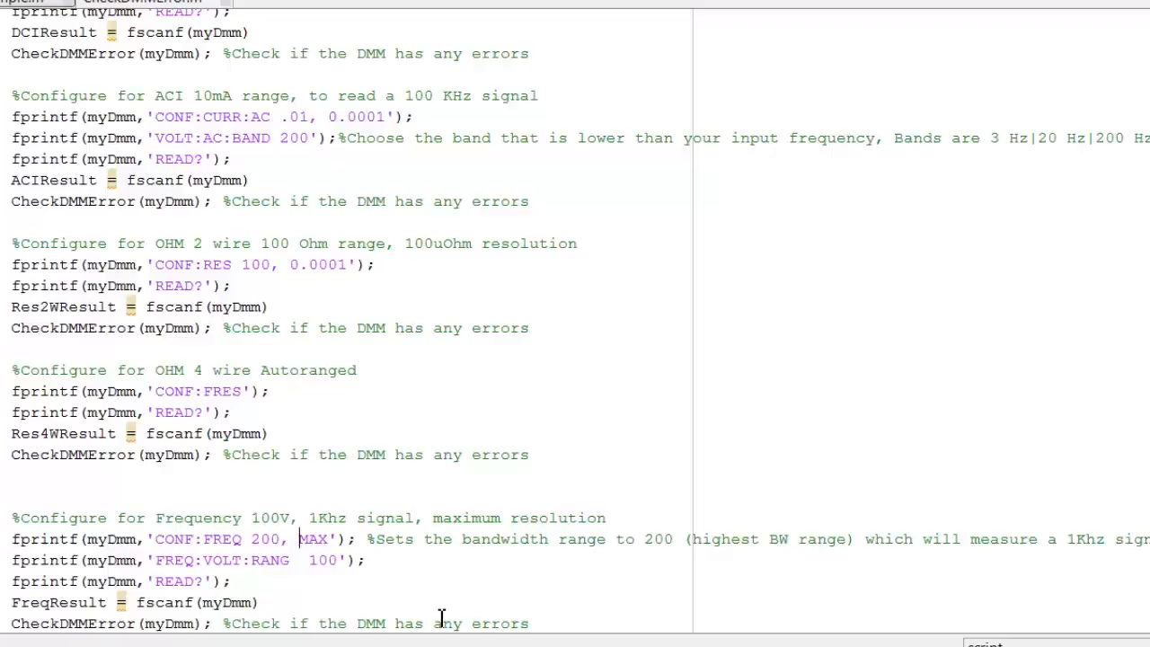
pyautogui.scroll(-3)
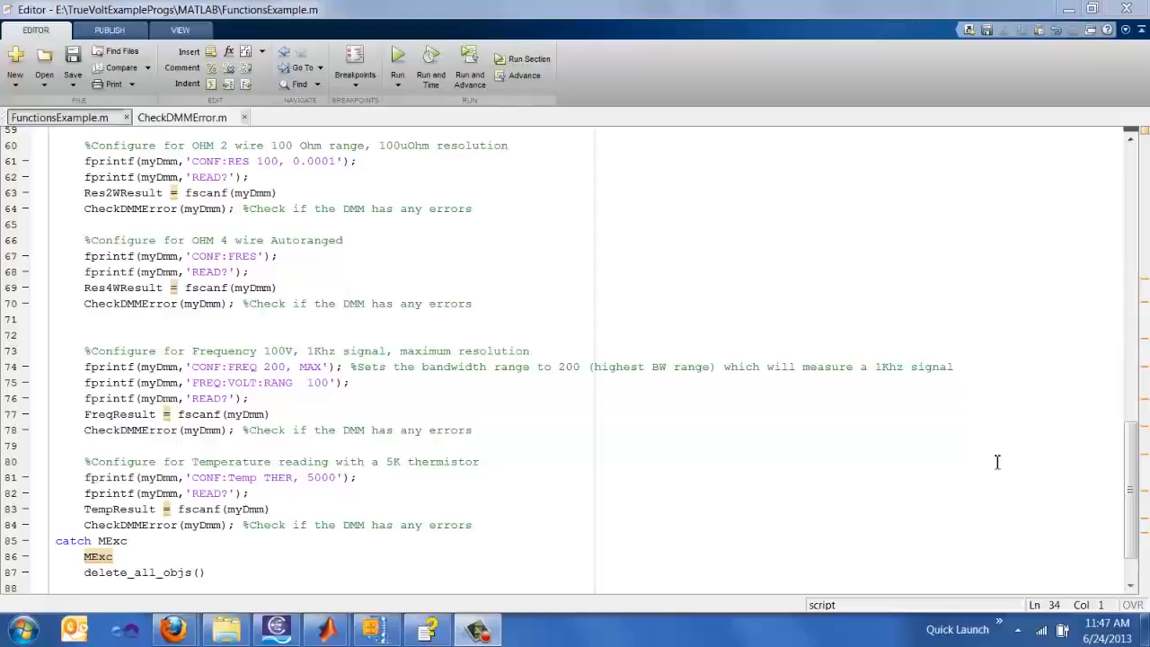
pyautogui.scroll(3)
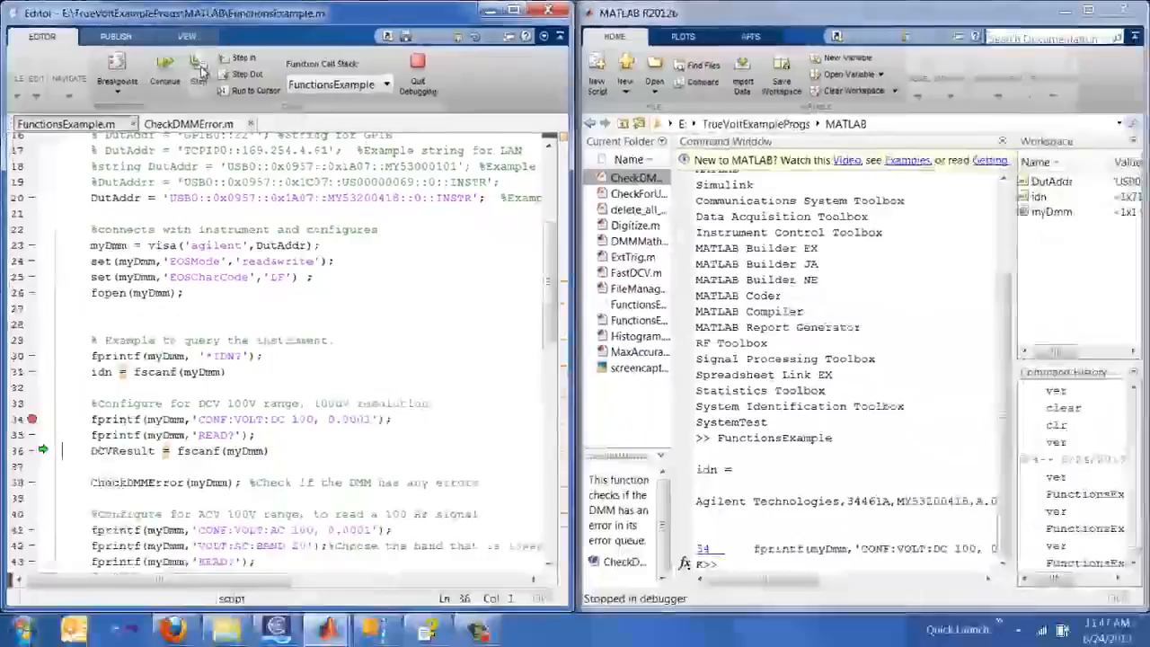
# Continue through breakpoints to print DCV, ACV, DCI, ACI, resistance, frequency and temperature results
pyautogui.click(198, 68)
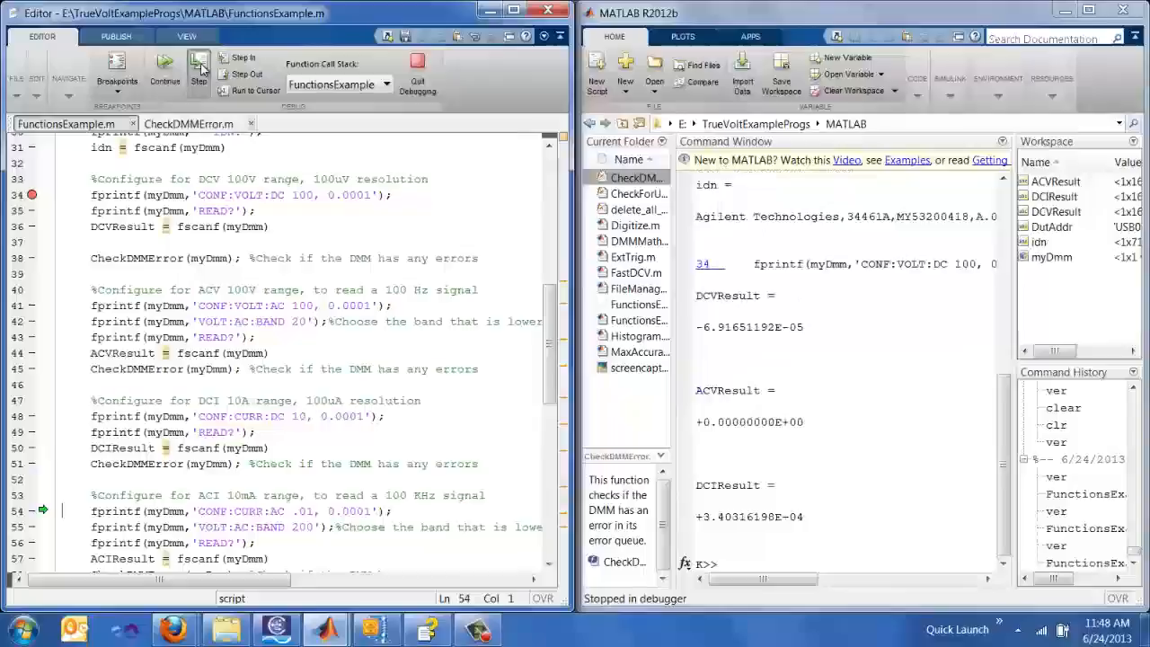
pyautogui.click(198, 68)
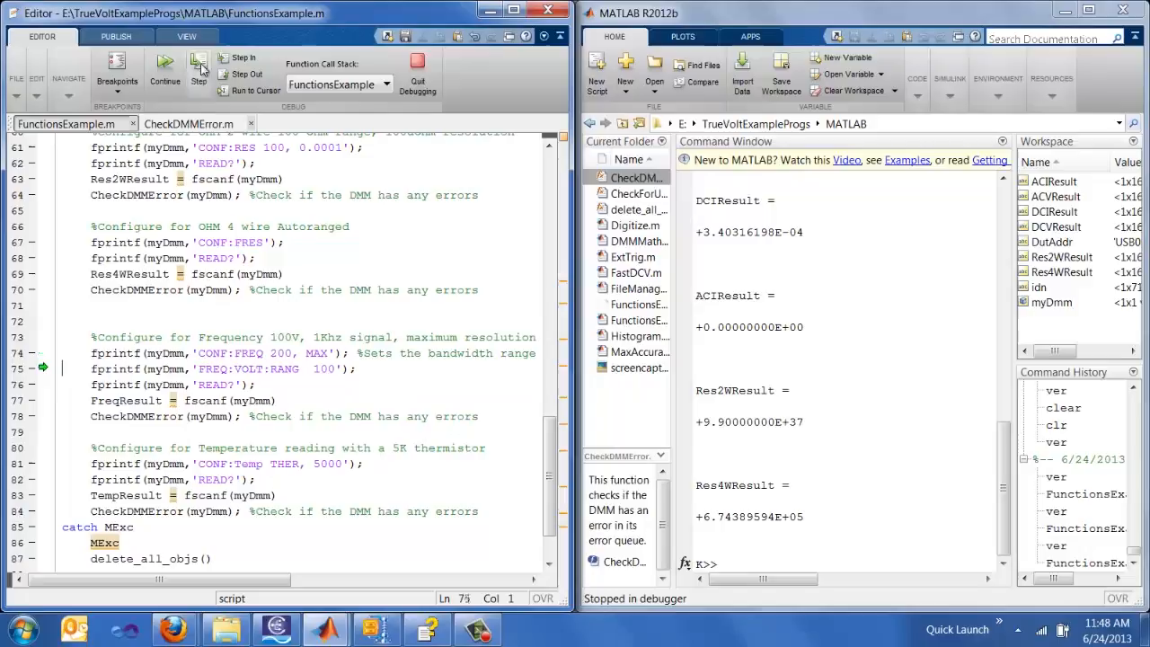
pyautogui.click(198, 72)
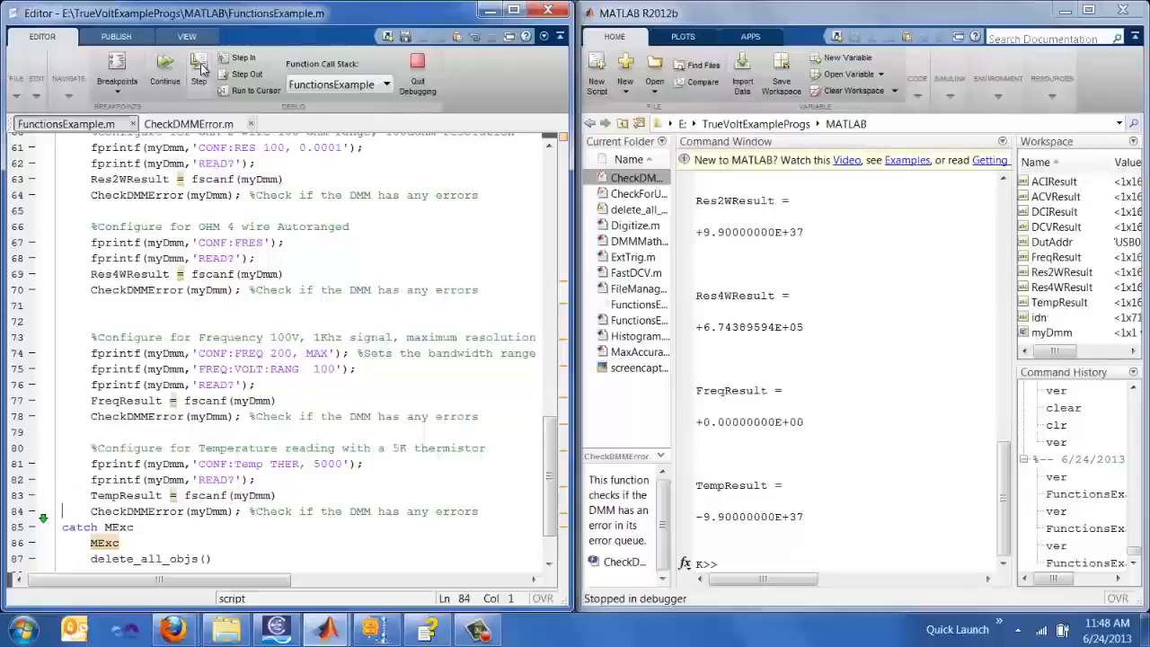